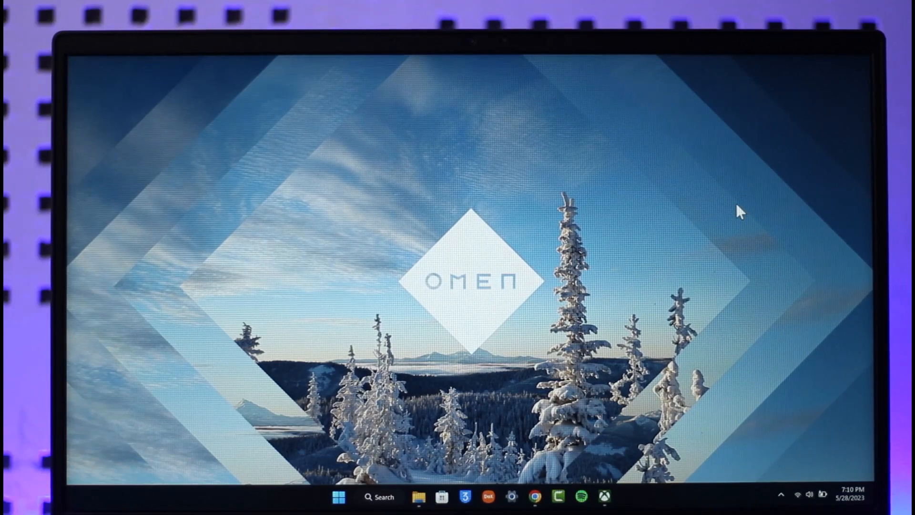
mouse_move(534, 497)
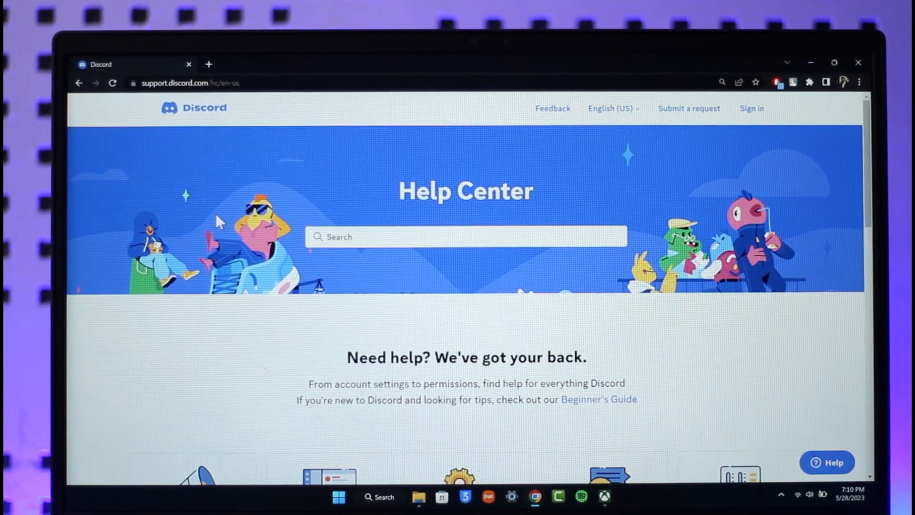
mouse_move(263, 245)
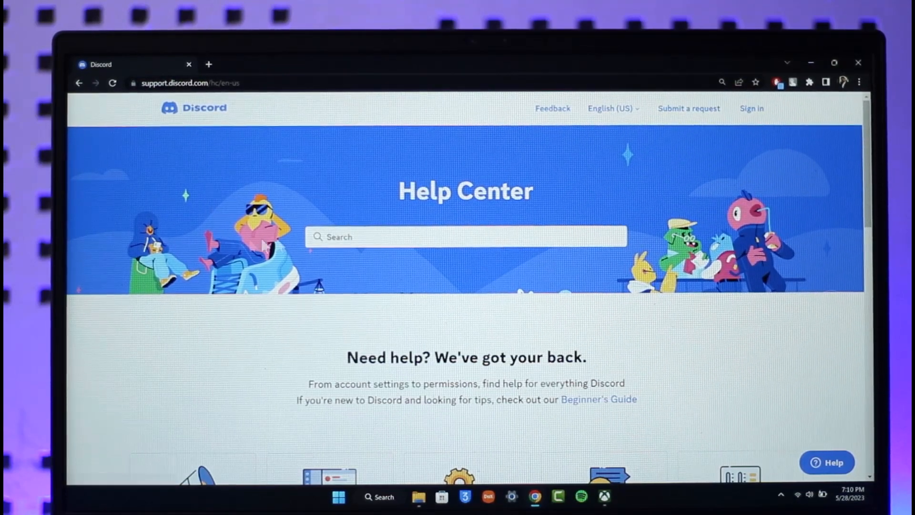
mouse_move(689, 109)
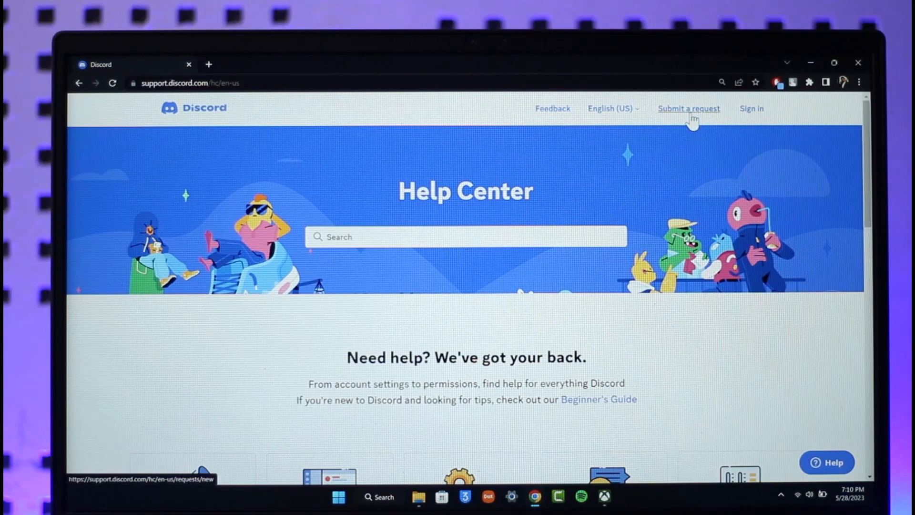
Start a support request under Trust & Safety with the email entered, ready to choose a help topic.
click(688, 109)
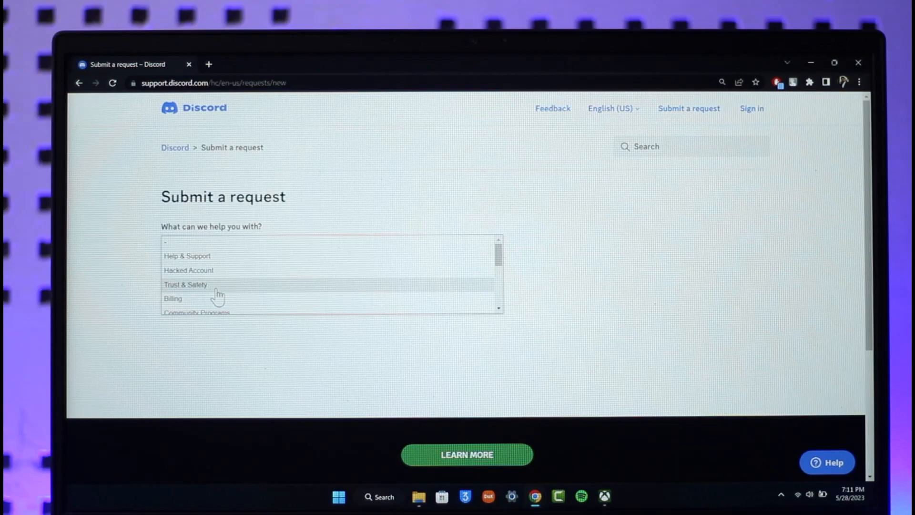
click(186, 284)
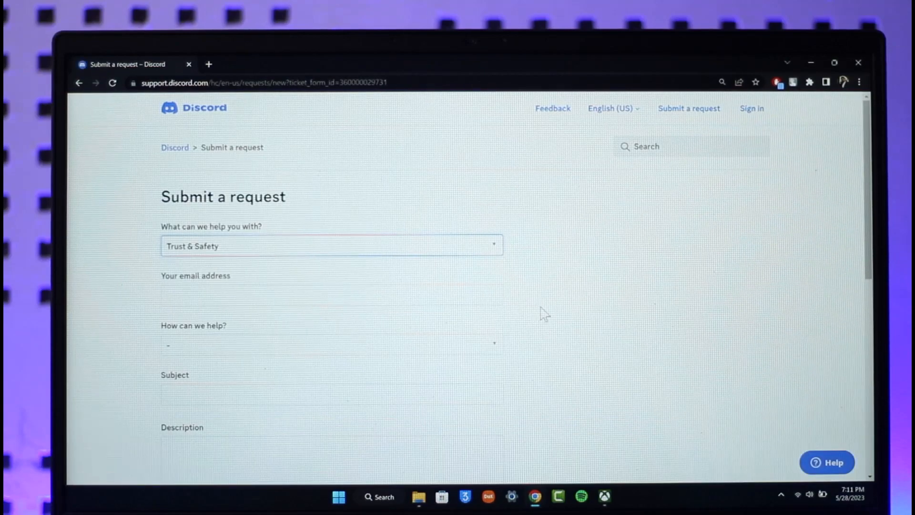
scroll(down, 3)
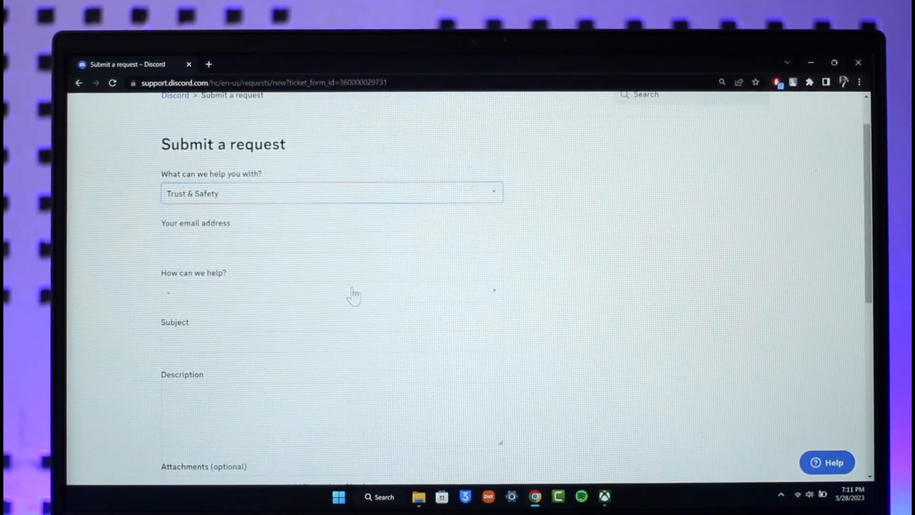
click(331, 242)
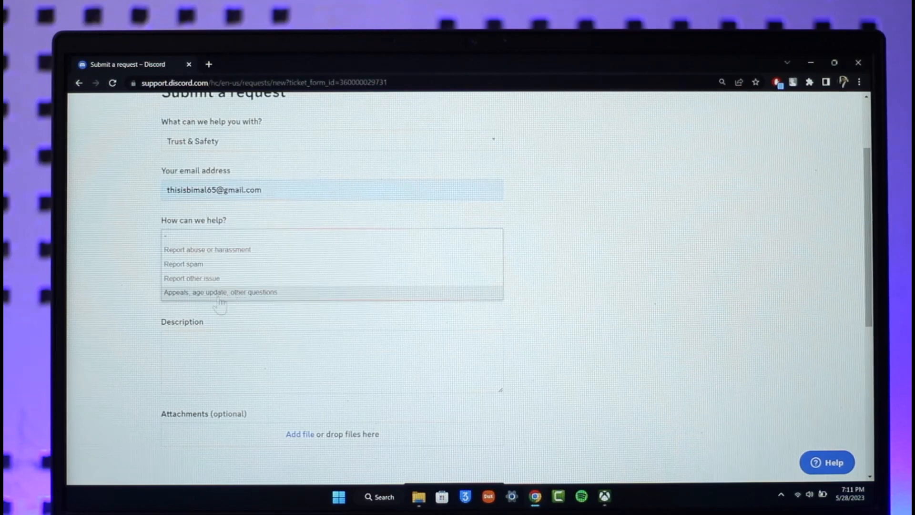
mouse_move(256, 300)
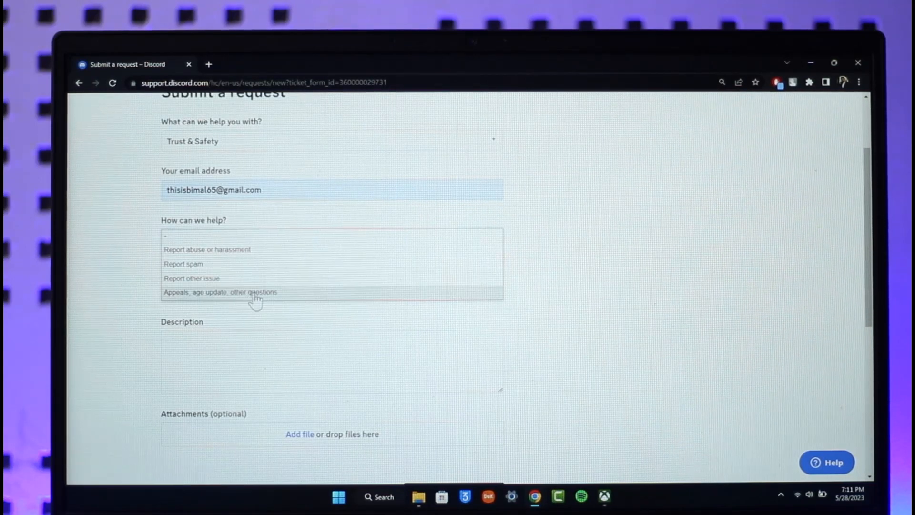
Choose 'Appeals, age update, other questions' and then 'Update my age information'.
click(239, 292)
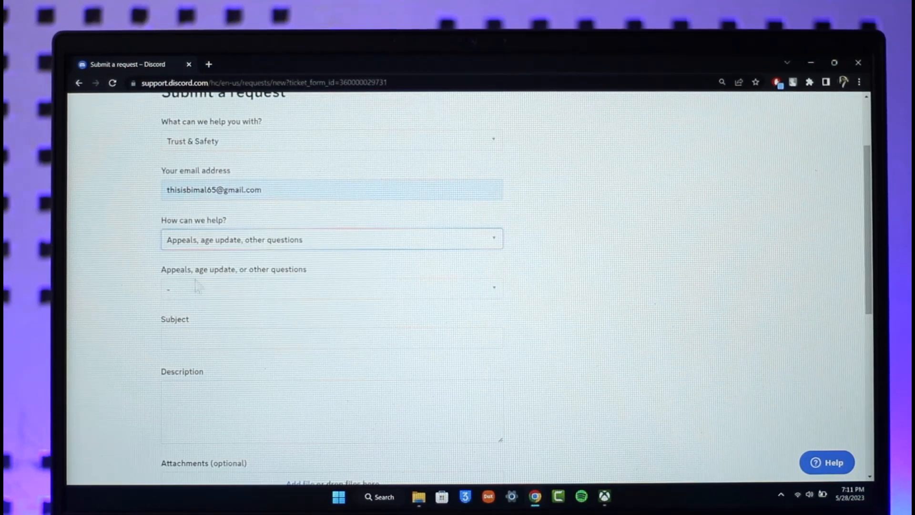
click(330, 287)
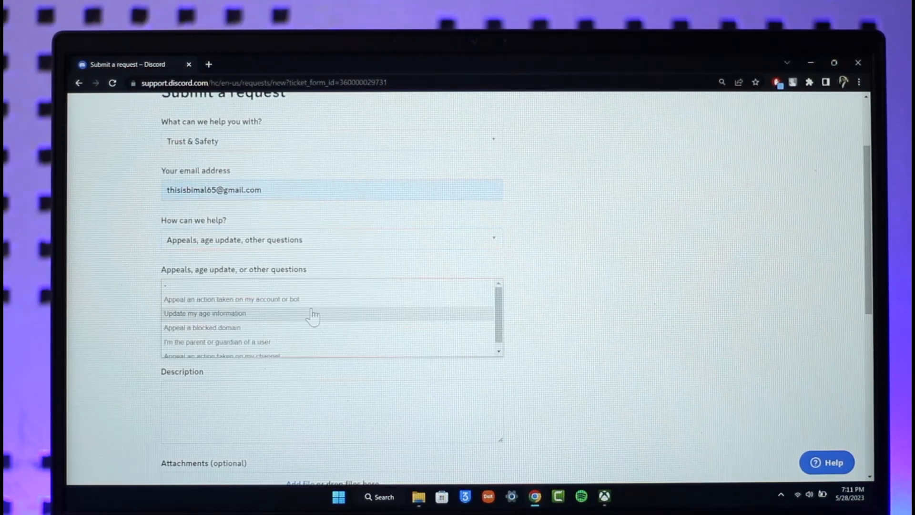
mouse_move(275, 319)
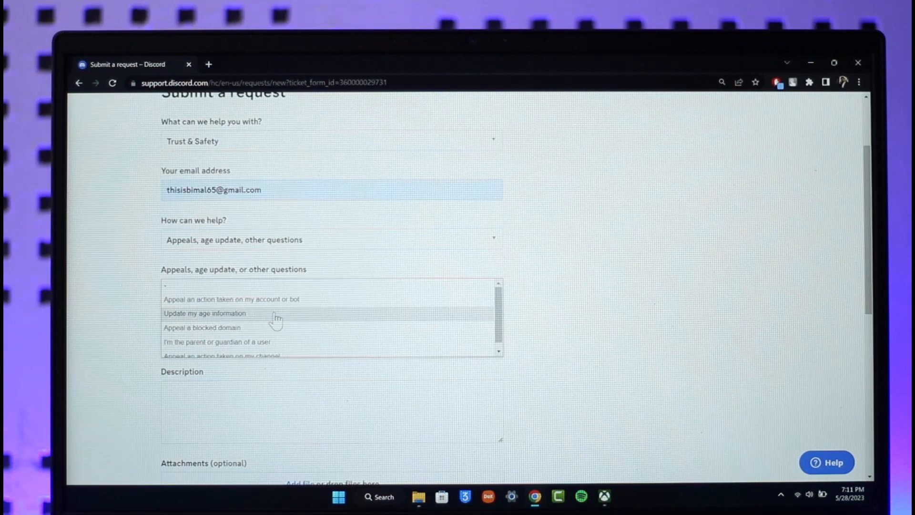
click(203, 313)
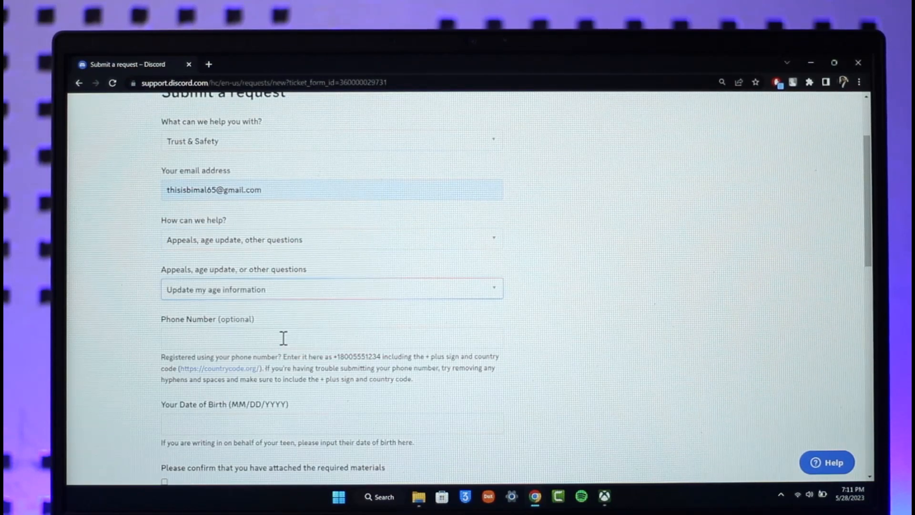
scroll(down, 3)
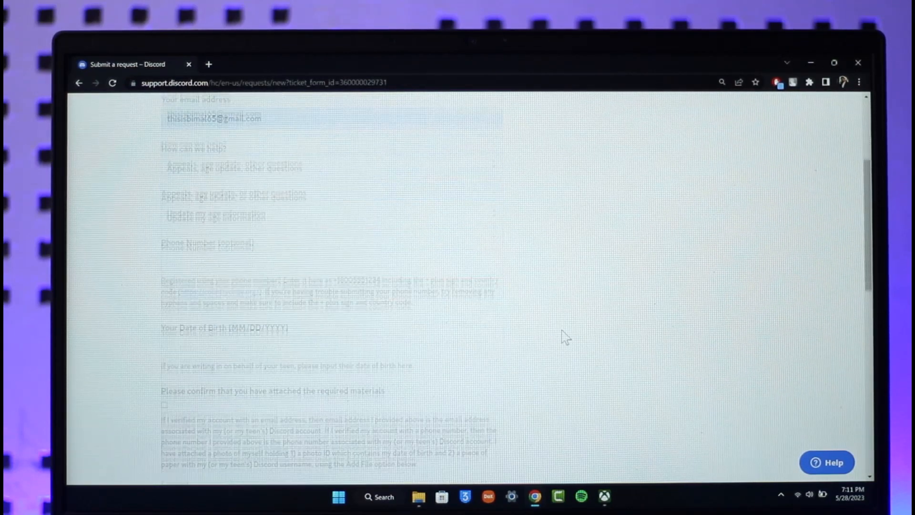
scroll(down, 3)
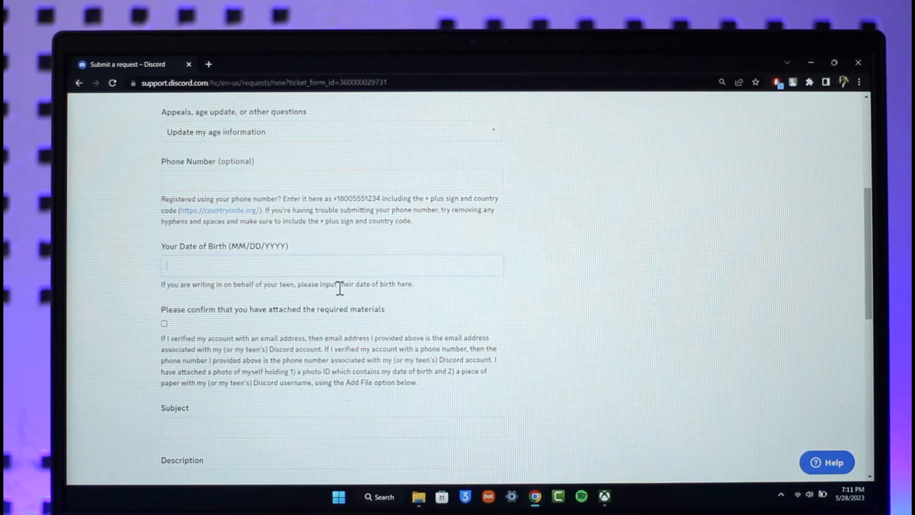
scroll(down, 3)
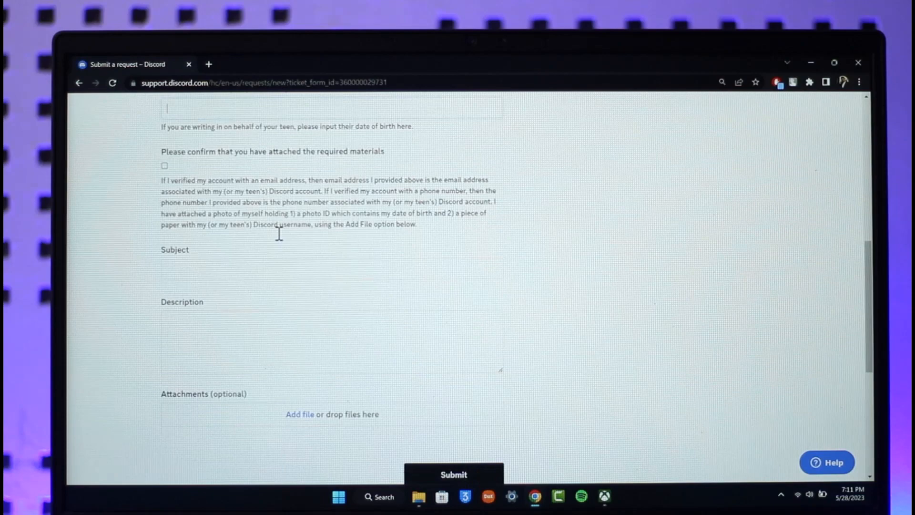
mouse_move(429, 292)
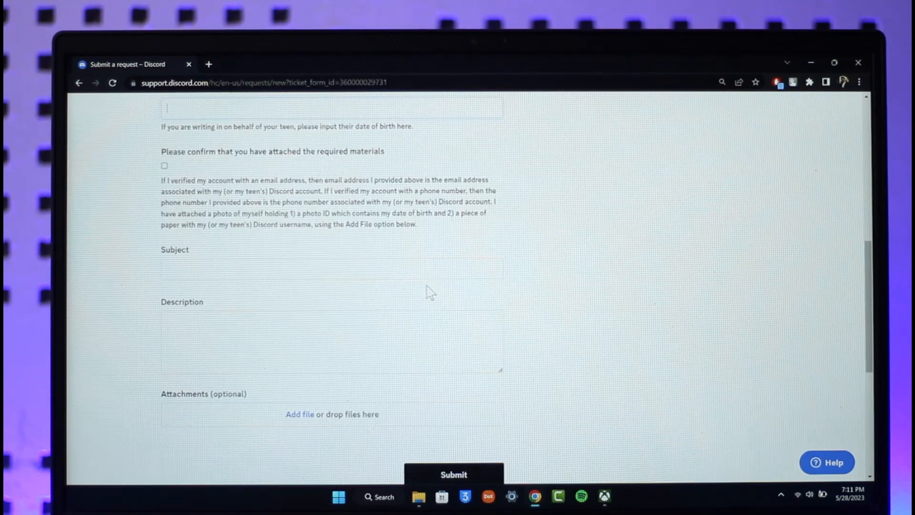
scroll(down, 3)
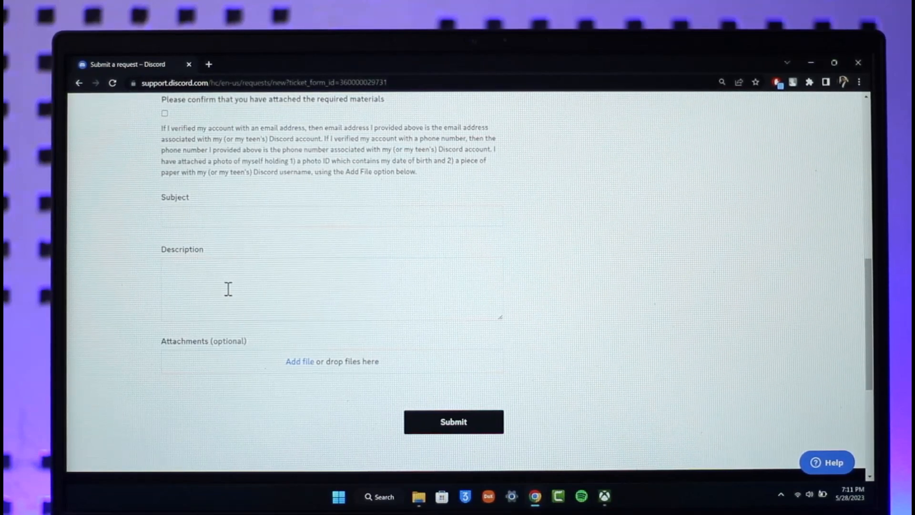
scroll(up, 3)
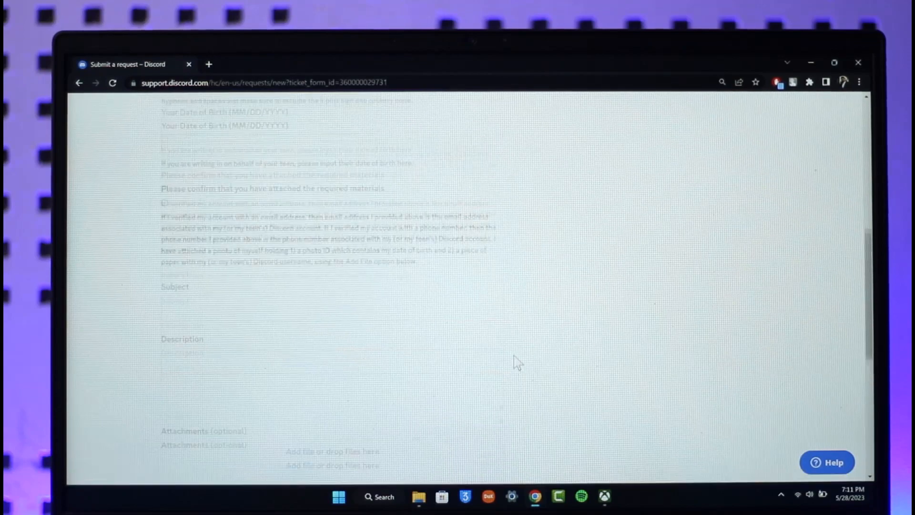
scroll(up, 3)
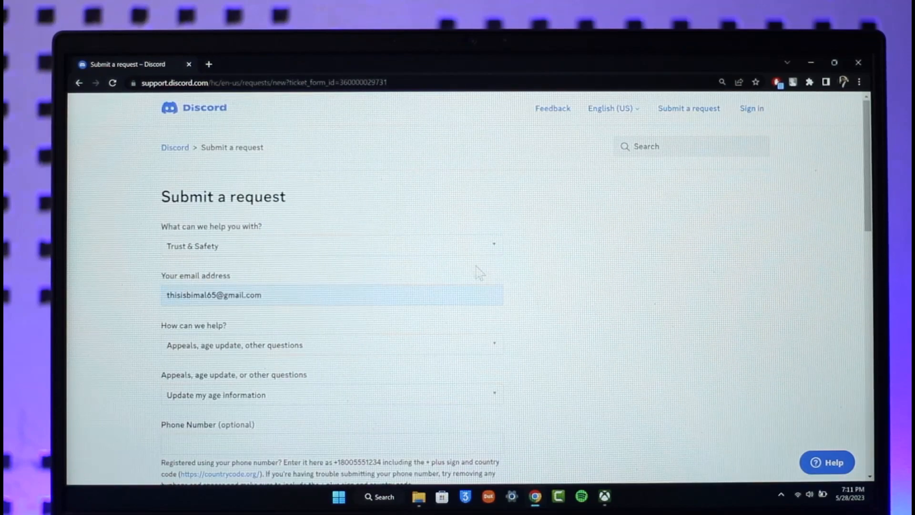
mouse_move(198, 166)
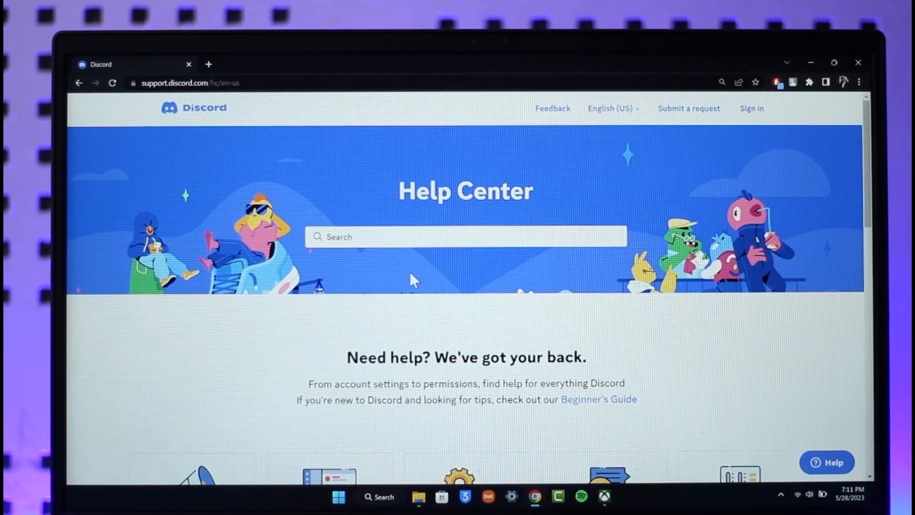
mouse_move(728, 189)
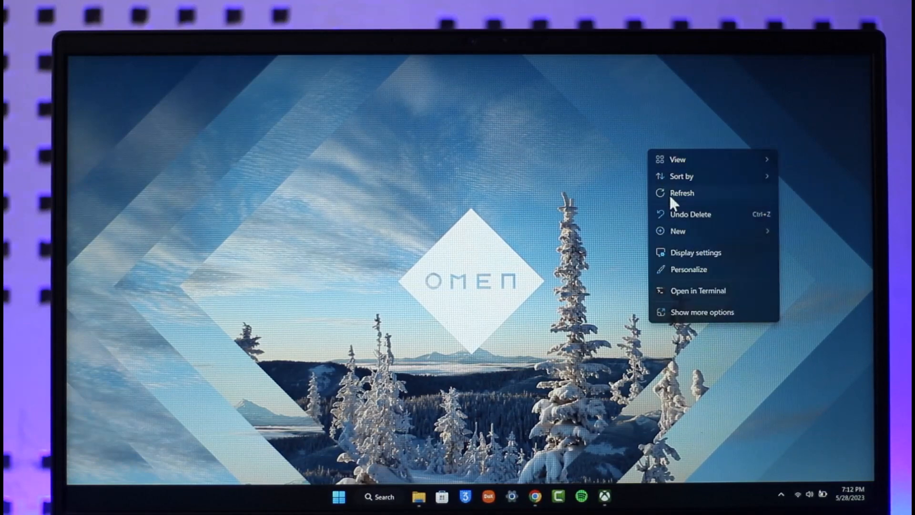
Refresh the Windows desktop after leaving the browser.
click(681, 193)
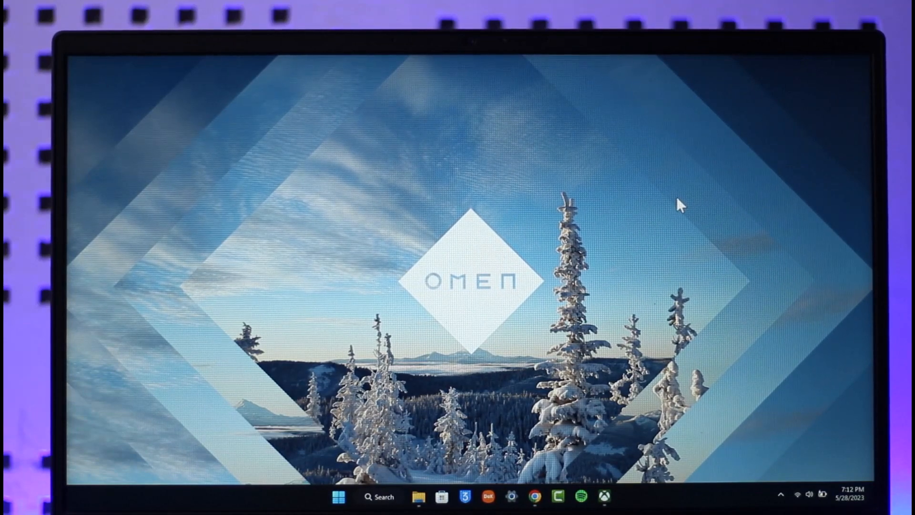